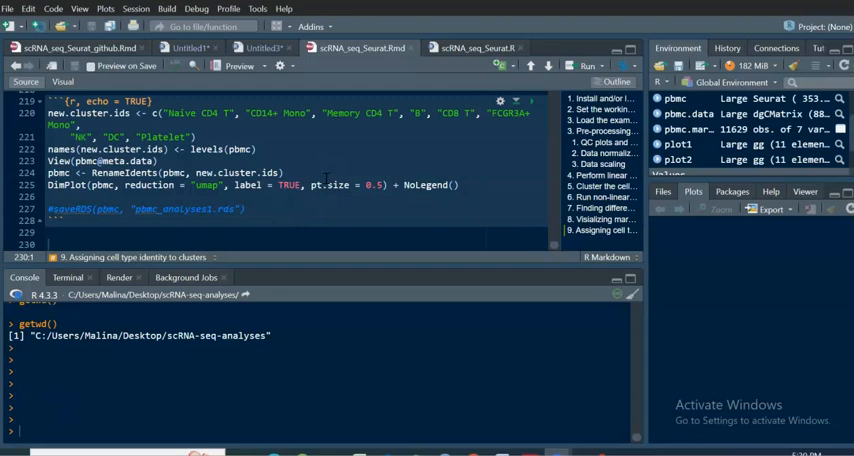
{"action": "mouse_move", "coordinate": [40, 20]}
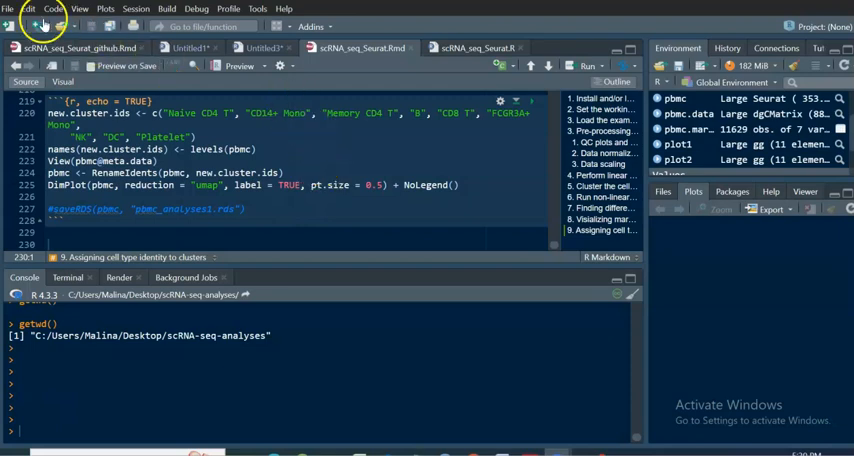
Start a new blank R script for the knitr::purl call
{"action": "left_click", "coordinate": [9, 8]}
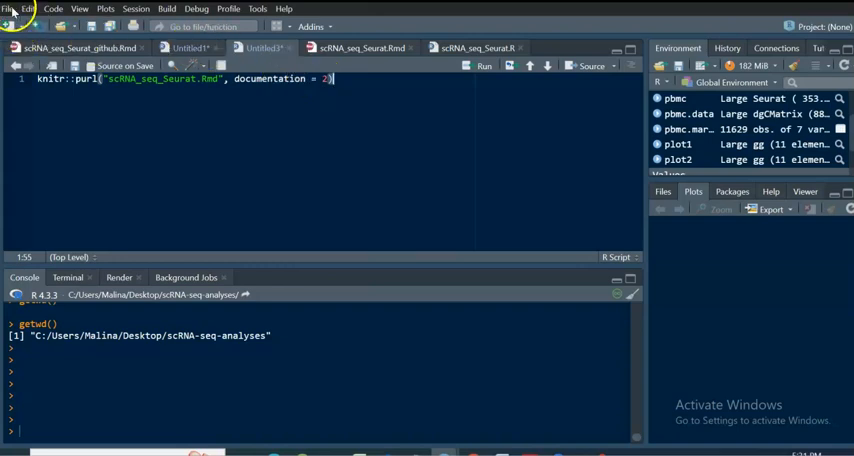
{"action": "left_click", "coordinate": [7, 8]}
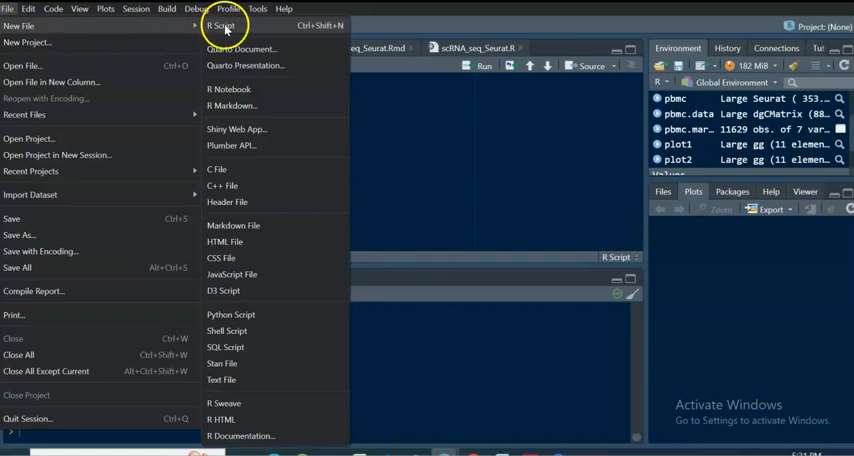
{"action": "left_click", "coordinate": [221, 25]}
{"action": "type", "text": "knitr::purl(\"scRNA_seq_Seurat.Rmd\", documentation = 2)"}
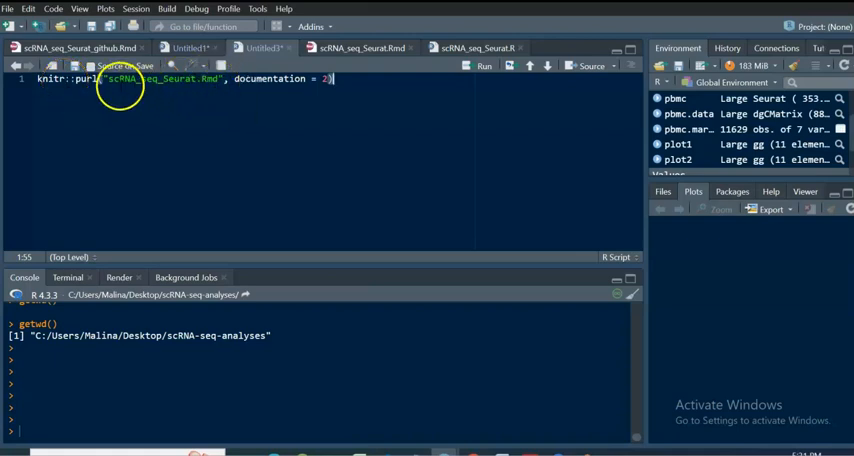
Select the 'scRNA_seq_Seurat.Rmd' file name and the documentation argument in the purl call
{"action": "double_click", "coordinate": [118, 79]}
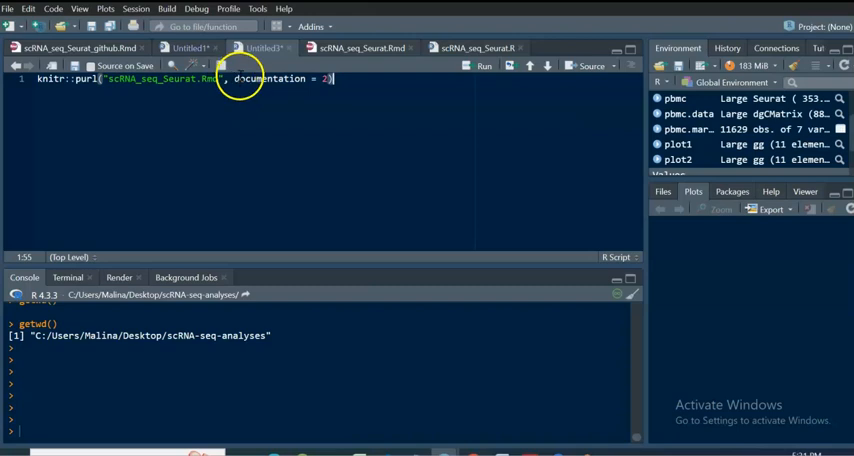
{"action": "double_click", "coordinate": [268, 79]}
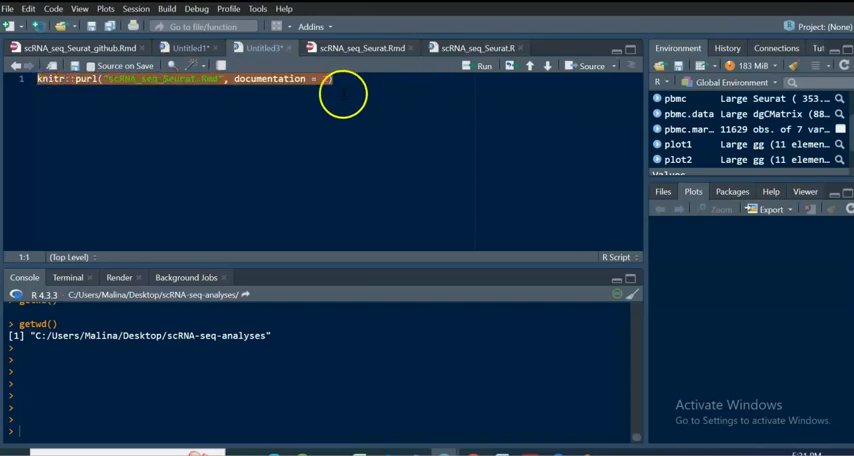
{"action": "mouse_move", "coordinate": [484, 66]}
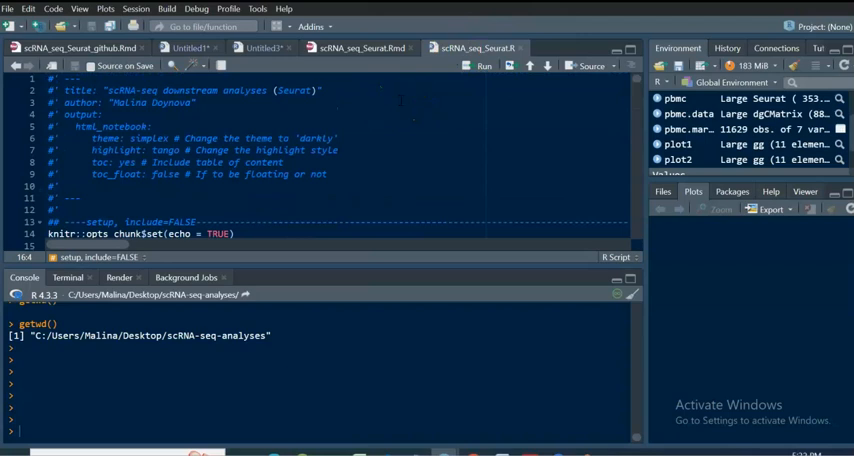
{"action": "scroll", "scroll_direction": "down", "scroll_amount": 3}
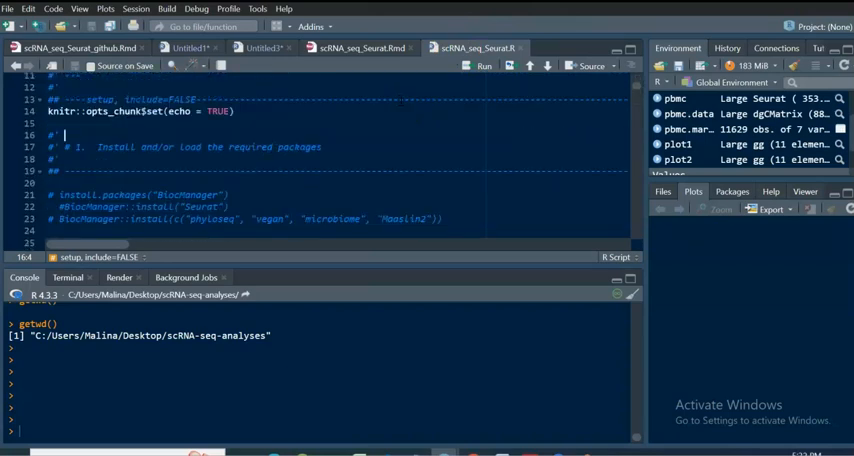
{"action": "scroll", "scroll_direction": "down", "scroll_amount": 3}
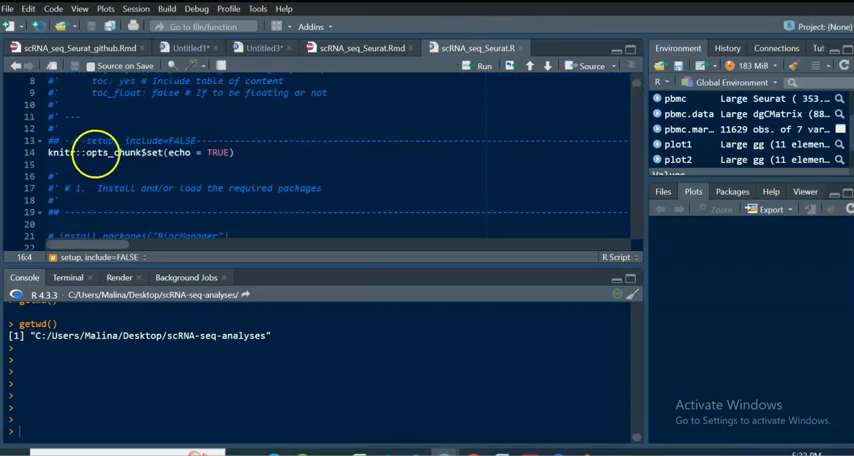
{"action": "scroll", "scroll_direction": "down", "scroll_amount": 3}
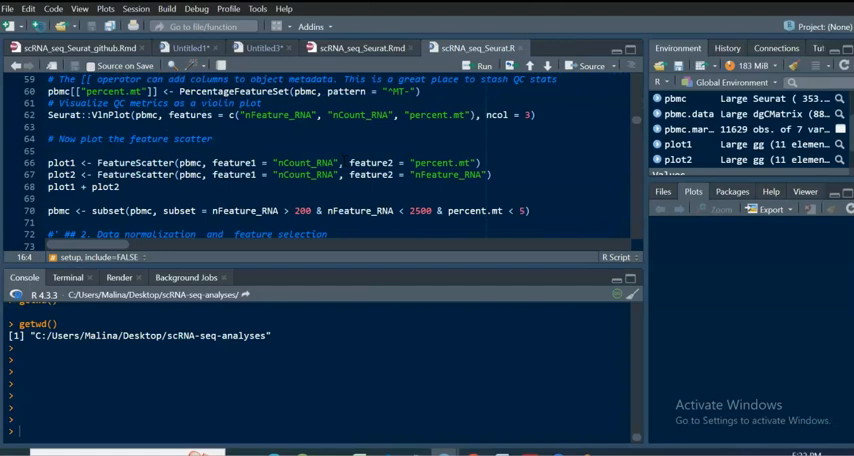
{"action": "scroll", "scroll_direction": "down", "scroll_amount": 3}
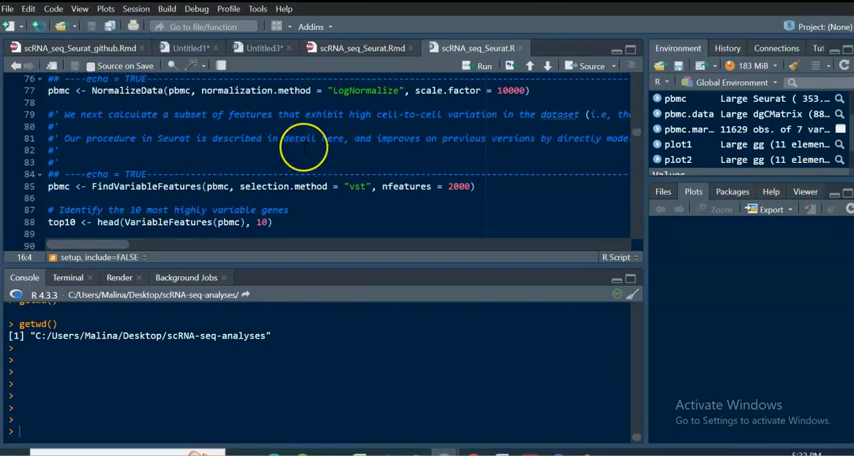
{"action": "scroll", "scroll_direction": "down", "scroll_amount": 3}
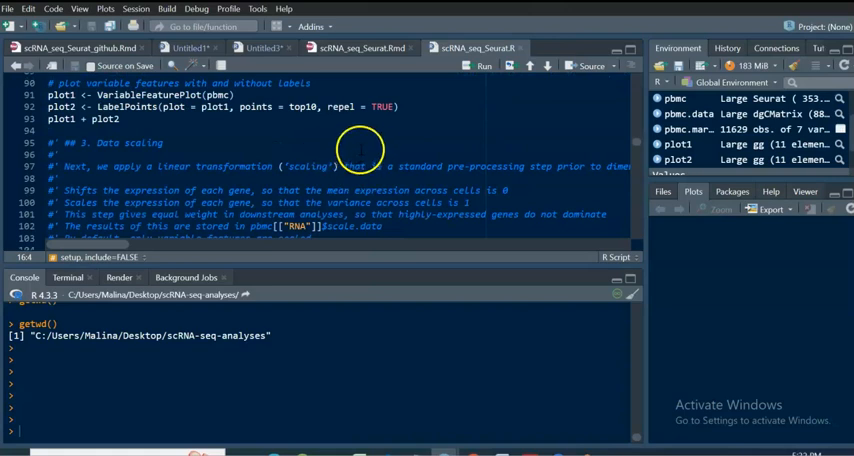
{"action": "scroll", "scroll_direction": "down", "scroll_amount": 3}
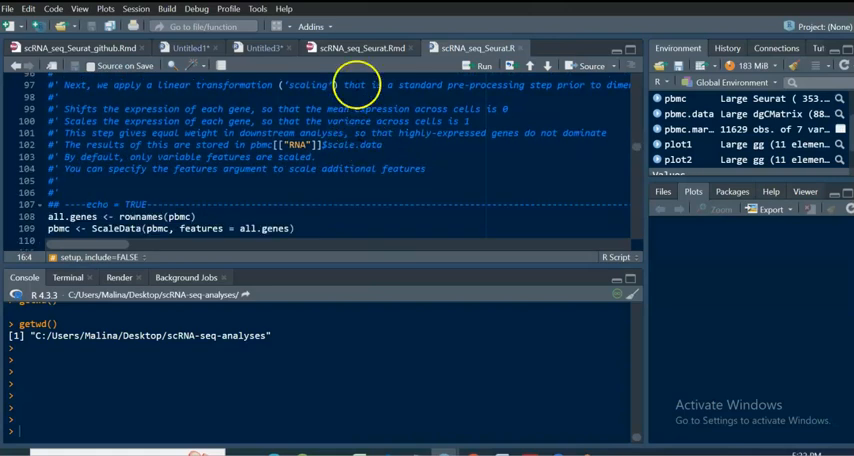